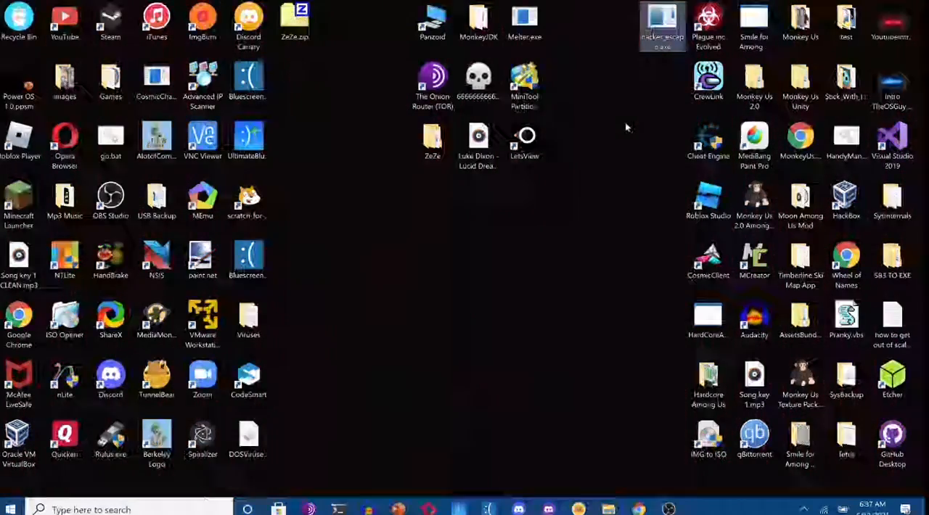
Launch File Explorer from the taskbar, landing in the Videos folder.
{"action": "left_click", "coordinate": [754, 26]}
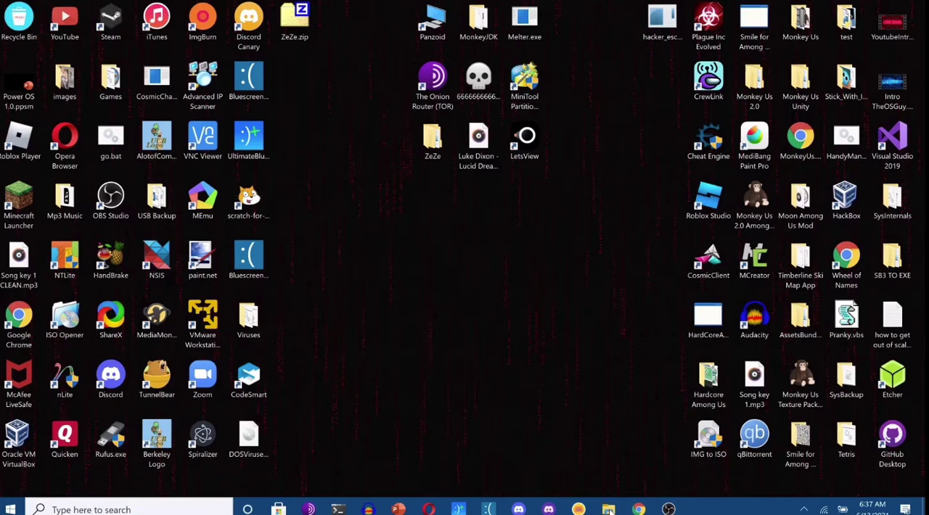
{"action": "left_click", "coordinate": [608, 508]}
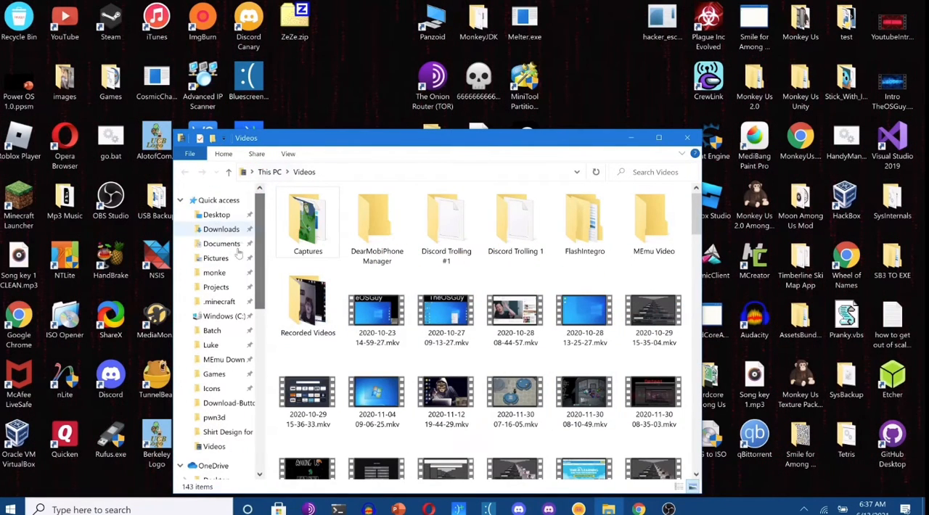
Create a new folder in Documents and name it 'hello.txt'.
{"action": "left_click", "coordinate": [220, 244]}
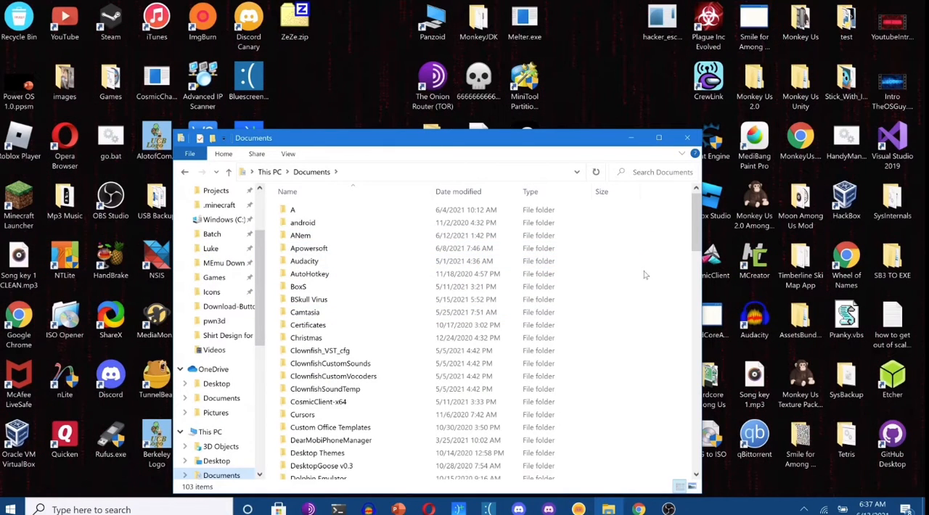
{"action": "right_click", "coordinate": [641, 274]}
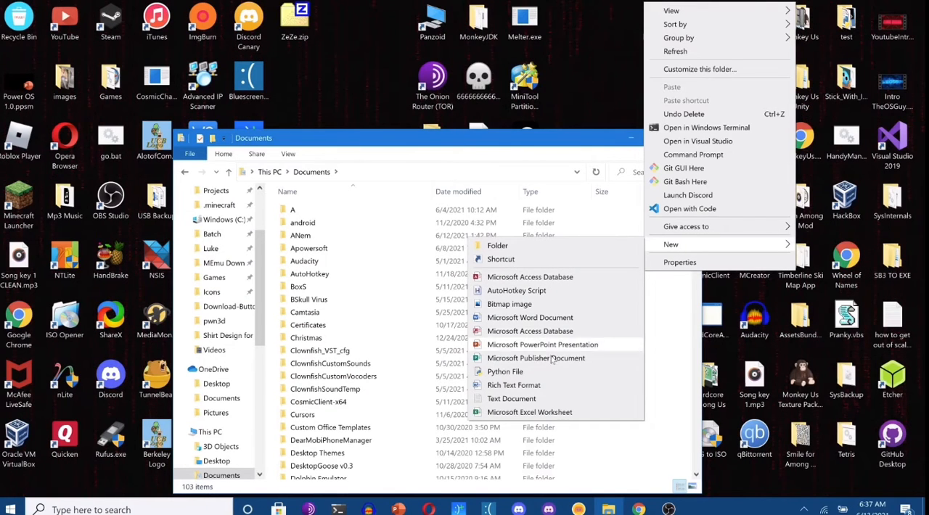
{"action": "left_click", "coordinate": [496, 245]}
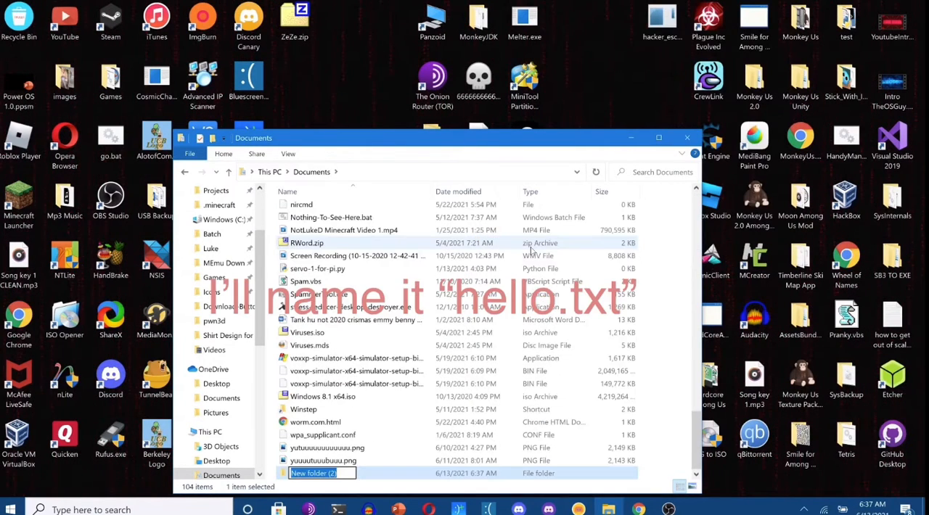
{"action": "type", "text": "hello.txt"}
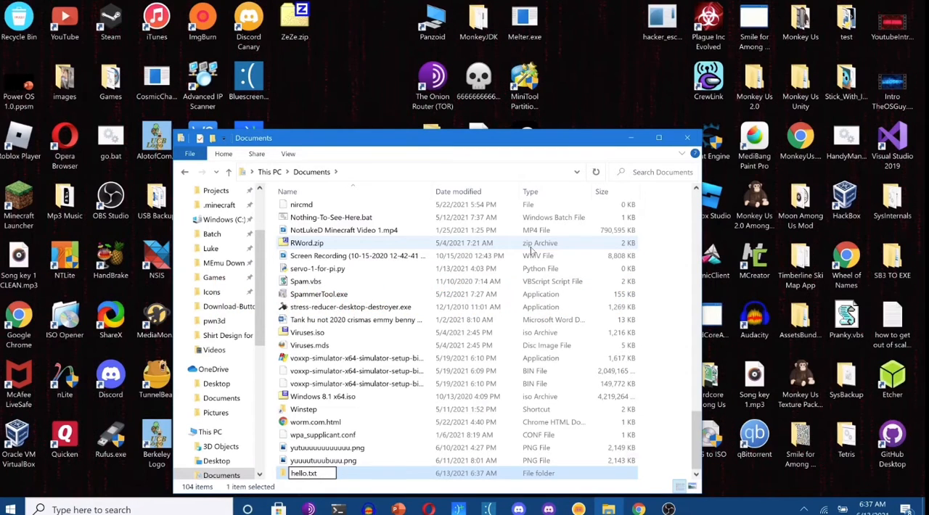
Confirm the hello.txt name and reach the folder's Customize properties.
{"action": "key", "text": "Return"}
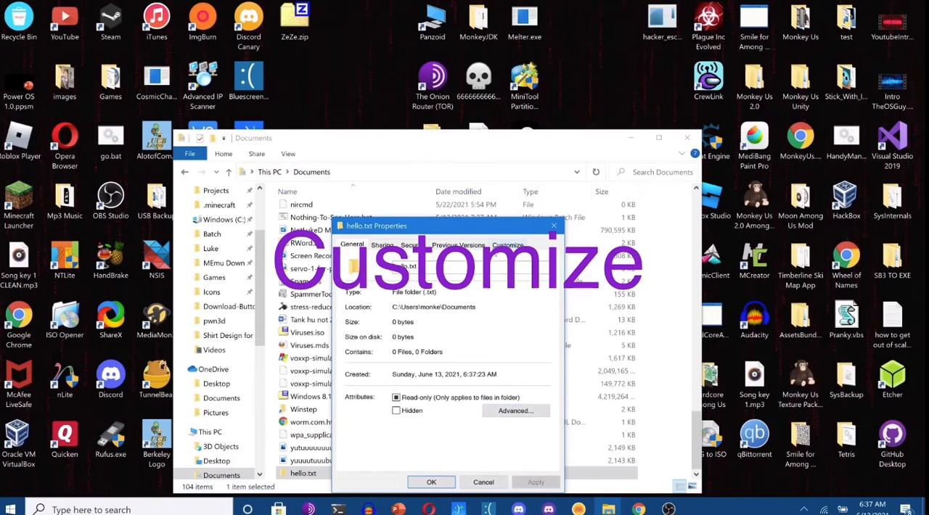
{"action": "left_click", "coordinate": [508, 244]}
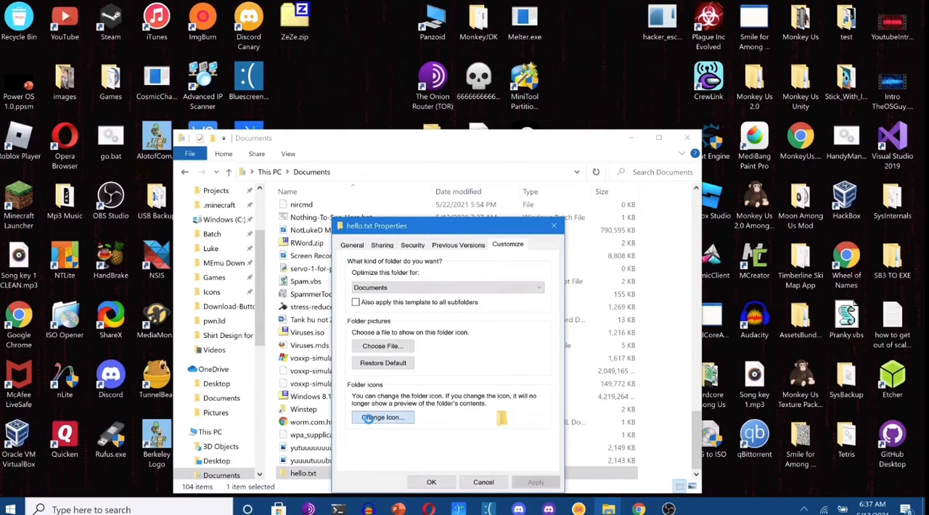
Assign the text document icon from shell32.dll to the hello.txt folder and apply it.
{"action": "left_click", "coordinate": [383, 418]}
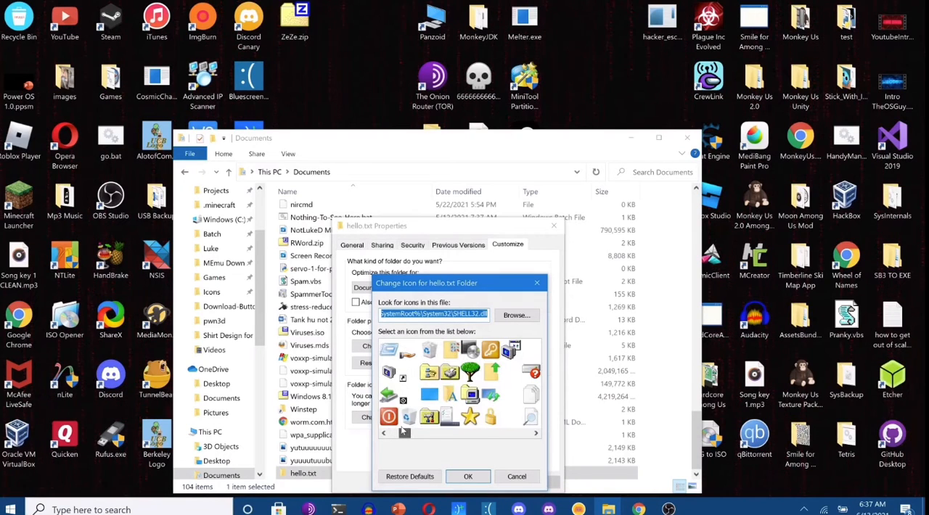
{"action": "left_click", "coordinate": [535, 432]}
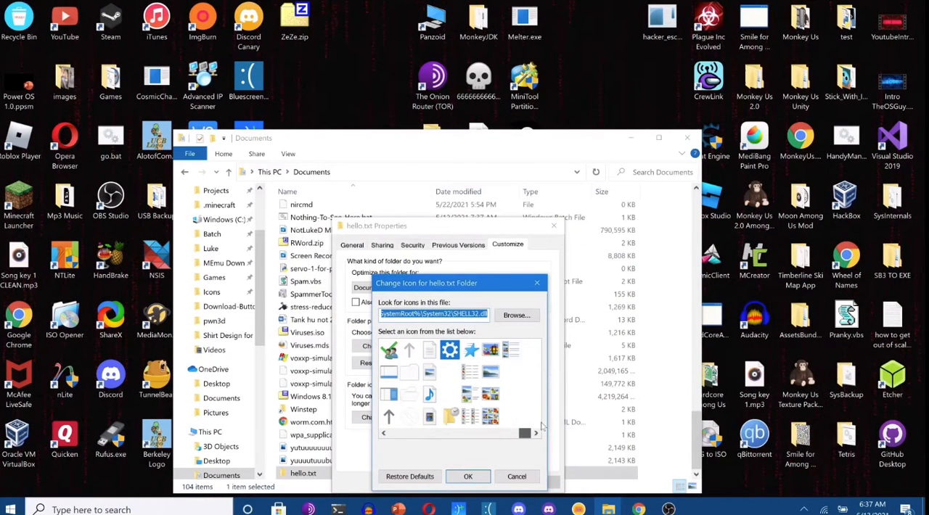
{"action": "scroll", "scroll_direction": "left", "scroll_amount": 3}
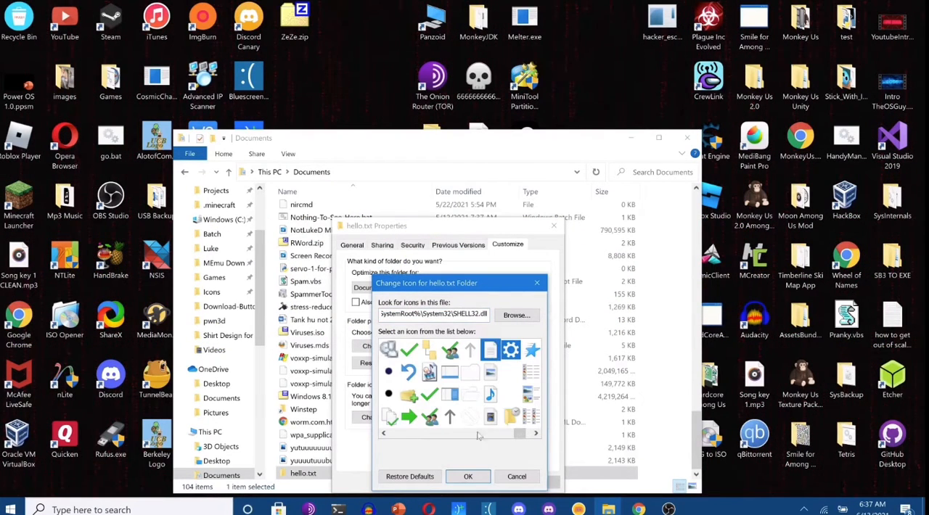
{"action": "left_click", "coordinate": [516, 476]}
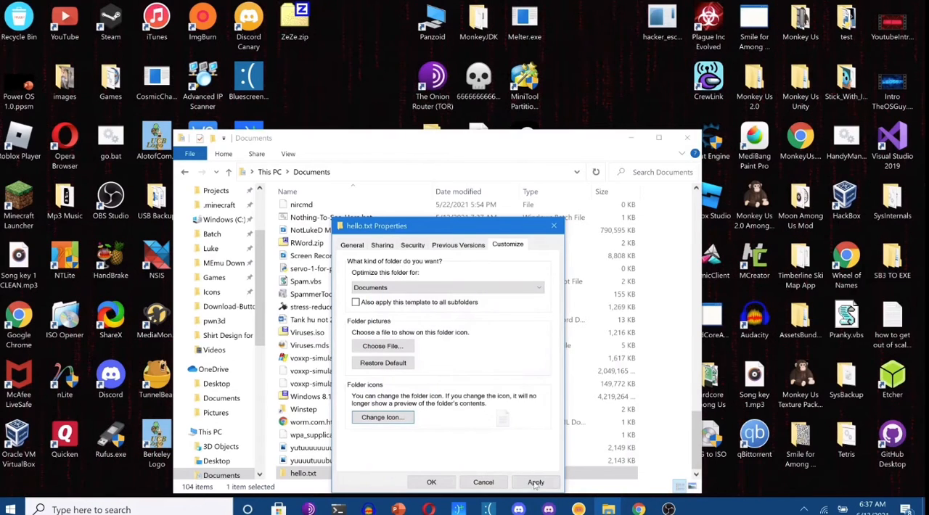
{"action": "left_click", "coordinate": [535, 482]}
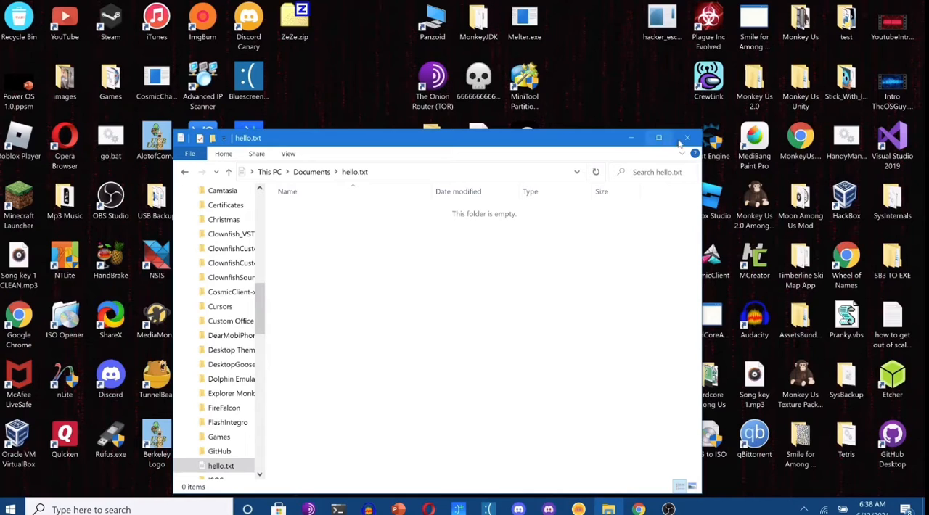
Close the File Explorer window showing the empty hello.txt folder, leaving the desktop.
{"action": "left_click", "coordinate": [686, 136]}
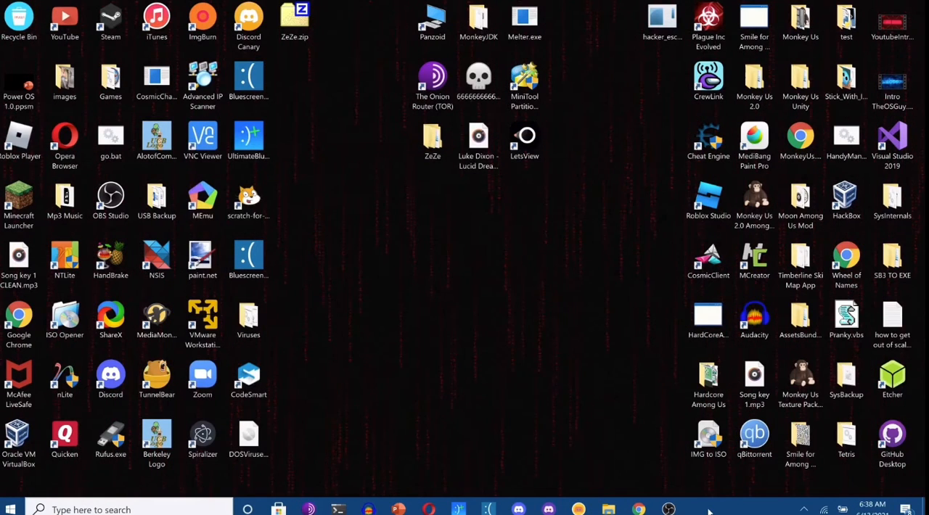